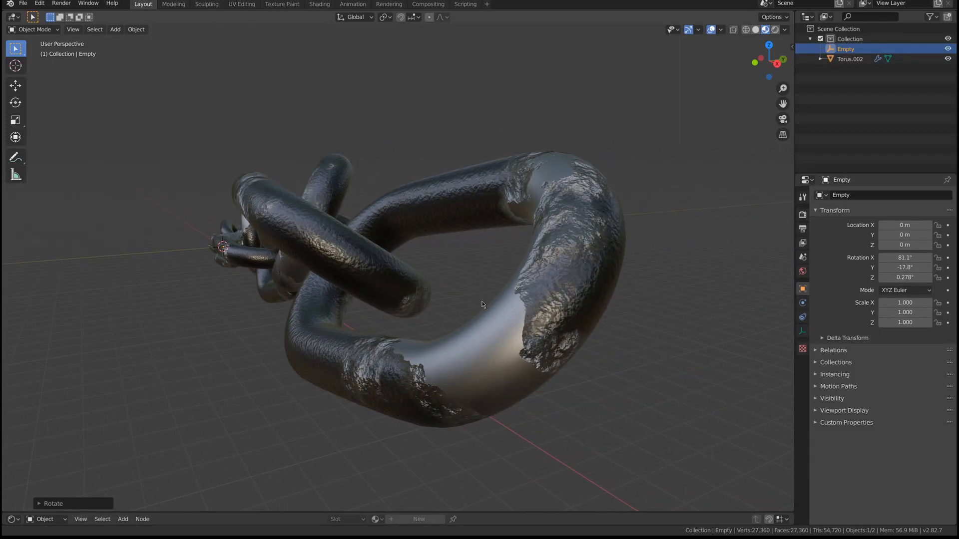
# Review the finished chain's render settings, then start from an empty scene ready to add a mesh
pyautogui.click(802, 227)
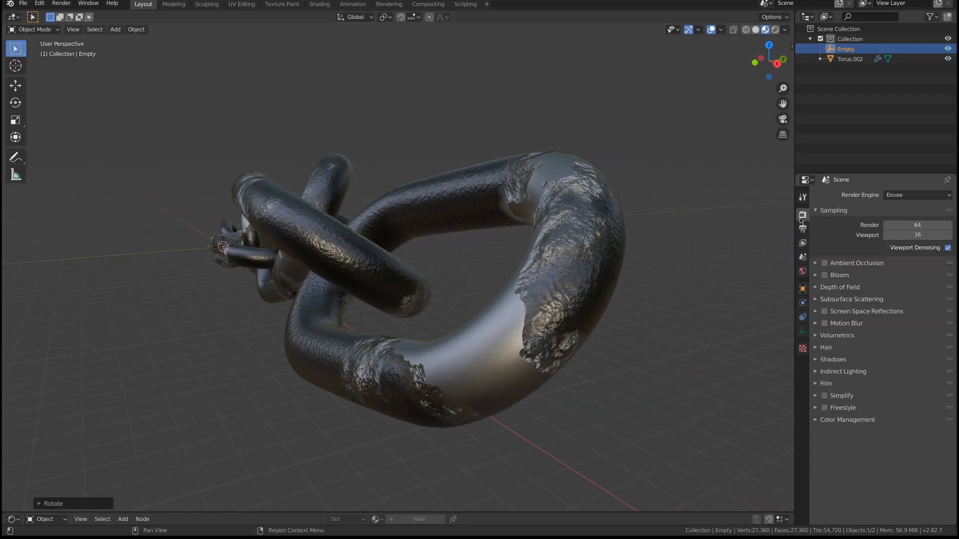
pyautogui.click(114, 29)
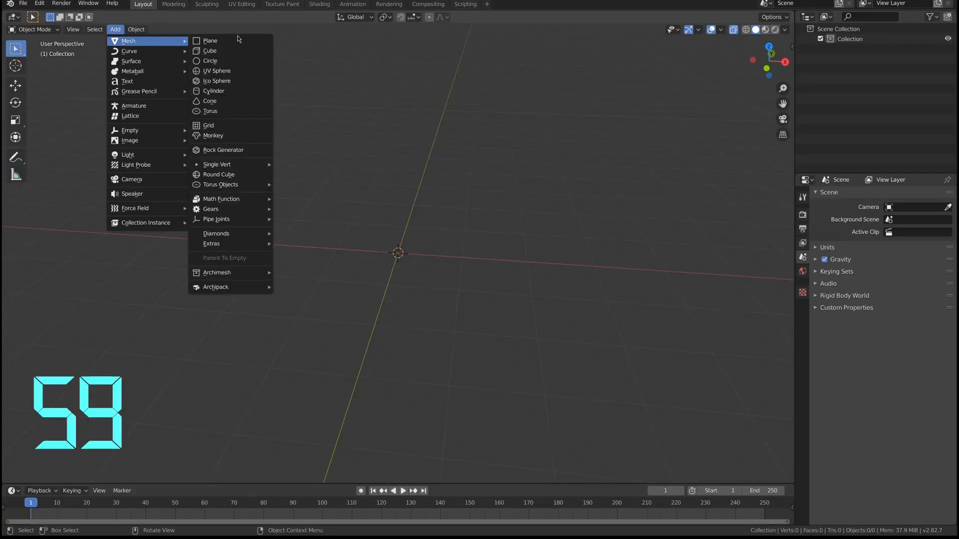
# Add a torus with 30 major segments and stretch half of it into an elongated oval link
pyautogui.click(210, 111)
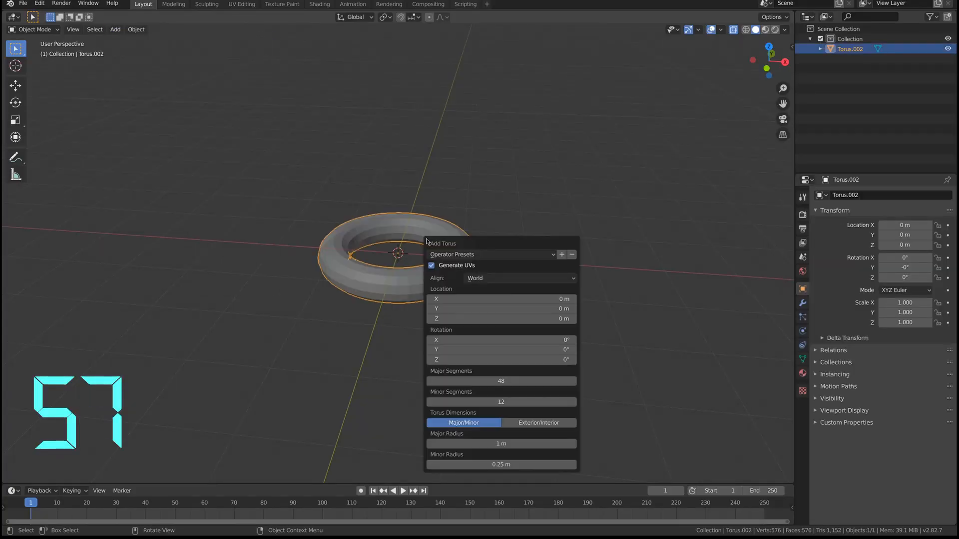
pyautogui.click(500, 380)
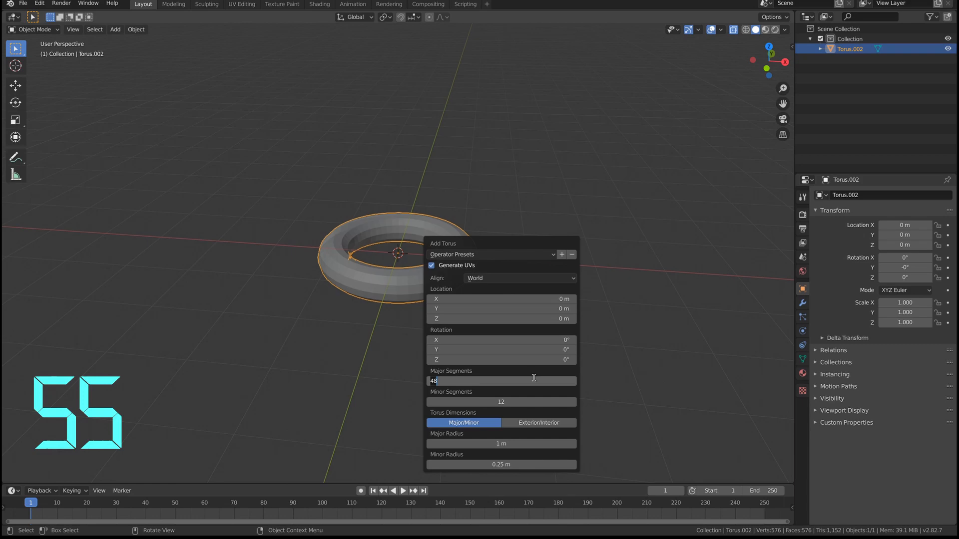
pyautogui.write('30')
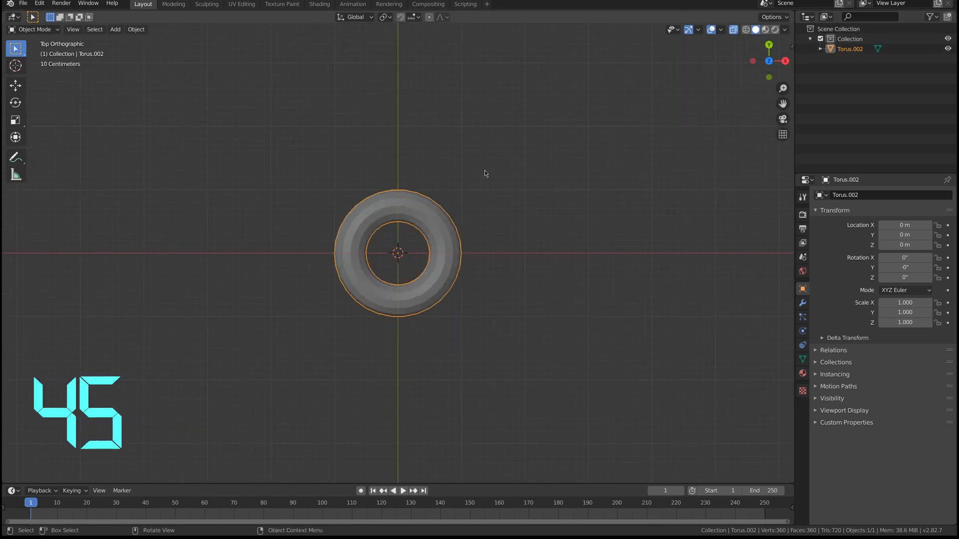
pyautogui.press('Tab')
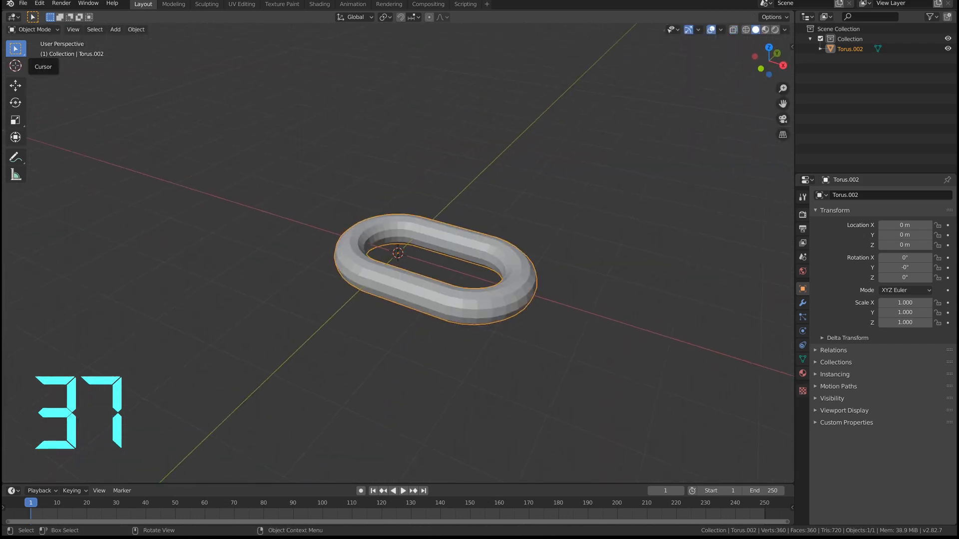
# Add a Plain Axes empty and an Array modifier with Count 9 using the empty as Object Offset
pyautogui.click(115, 29)
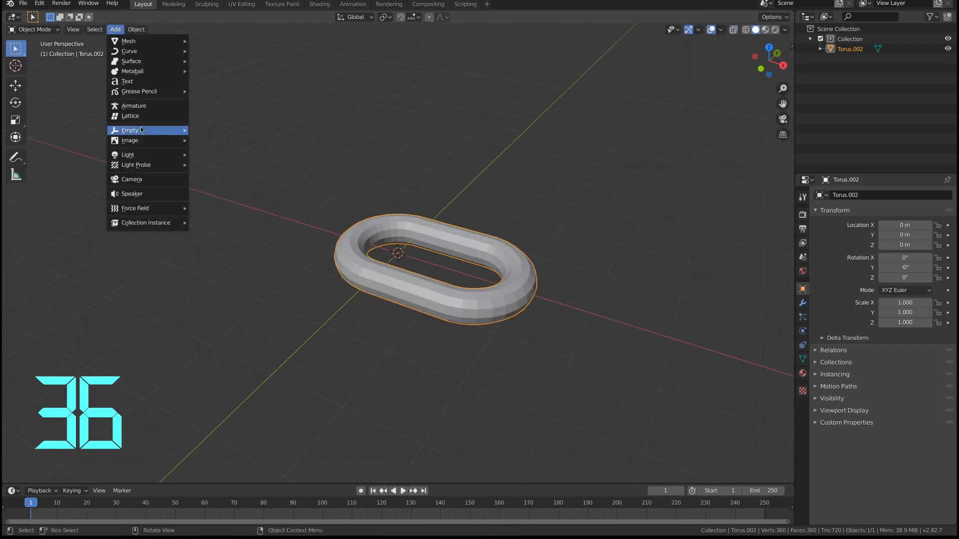
pyautogui.click(130, 130)
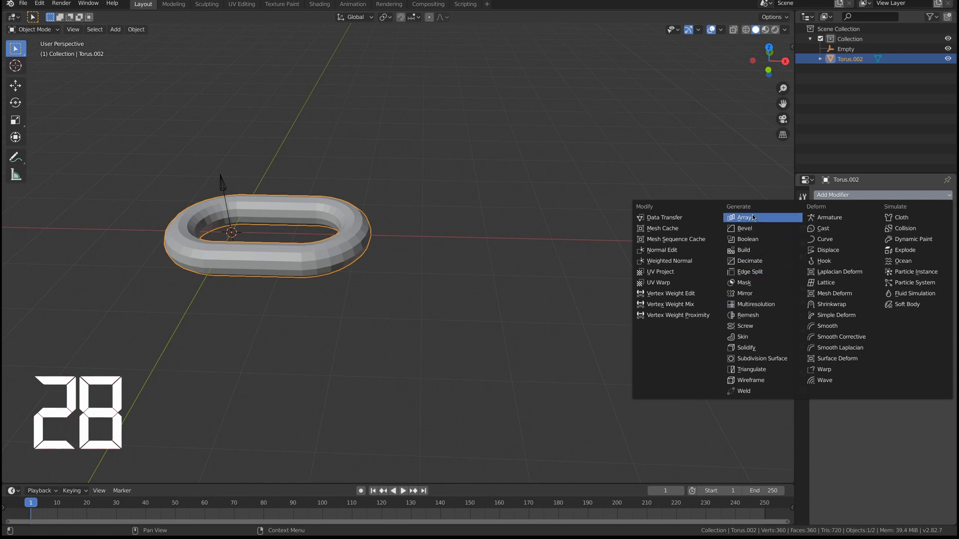
pyautogui.click(745, 216)
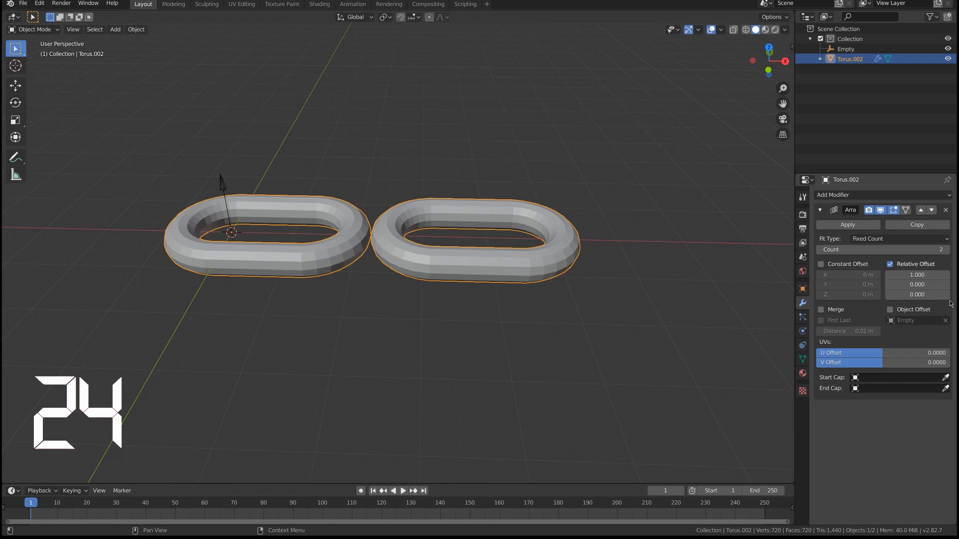
pyautogui.click(890, 310)
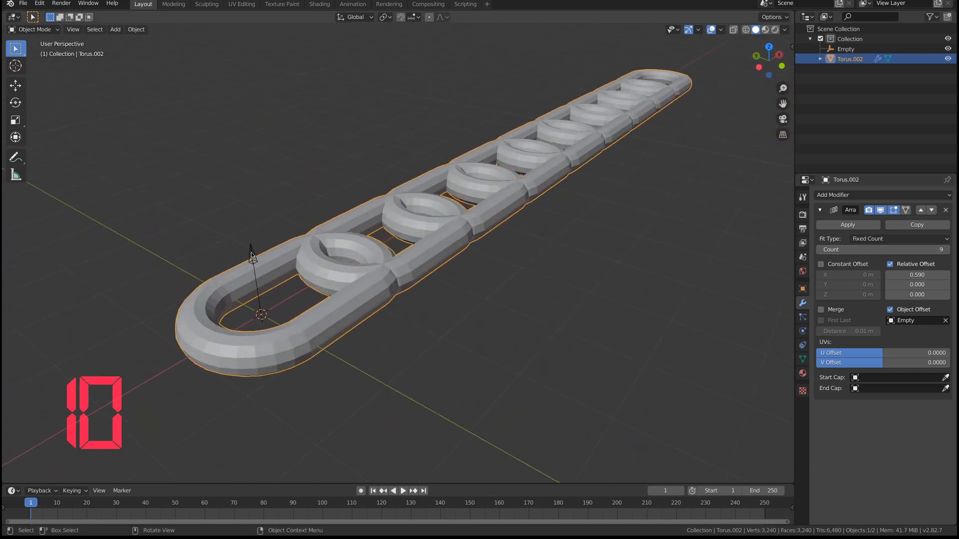
# Rotate the empty 90° on X so alternate links interlock
pyautogui.click(845, 48)
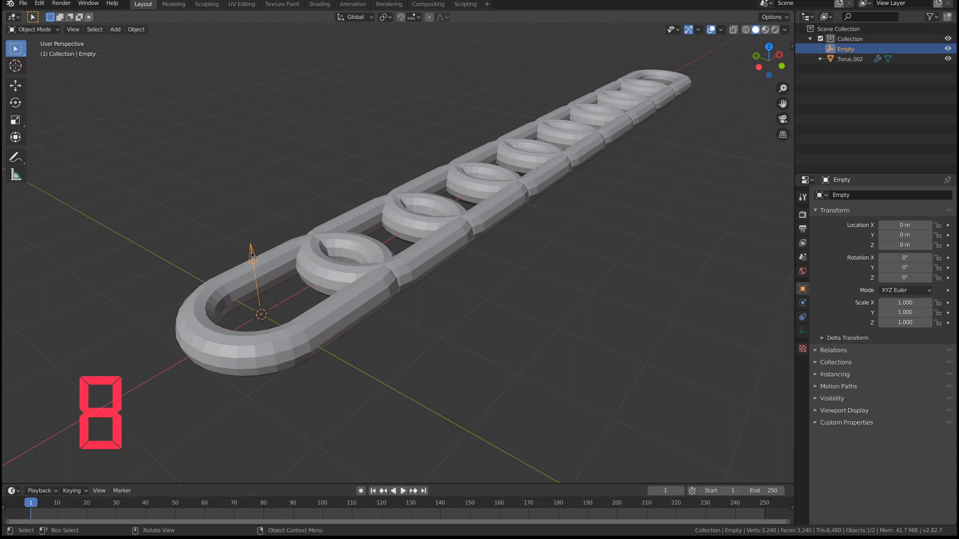
pyautogui.press('r')
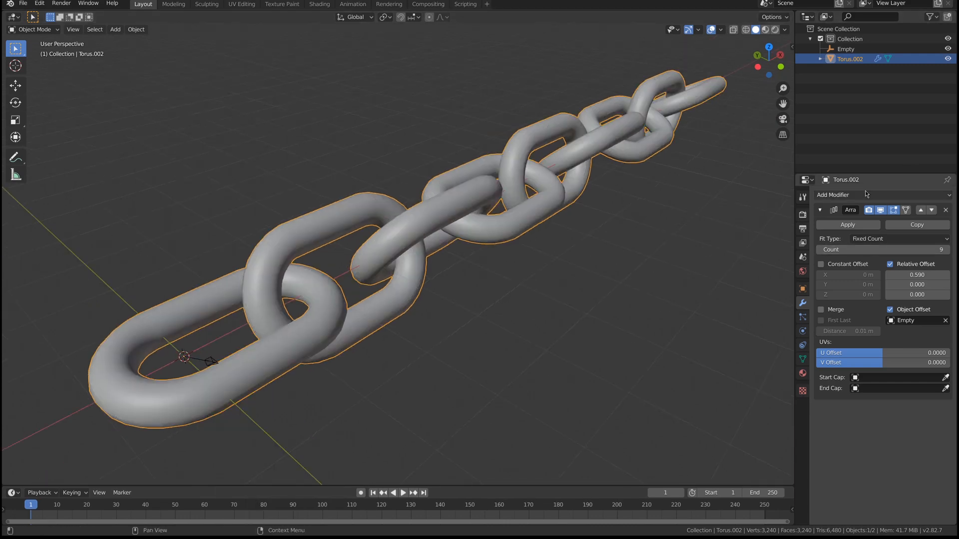
pyautogui.click(881, 195)
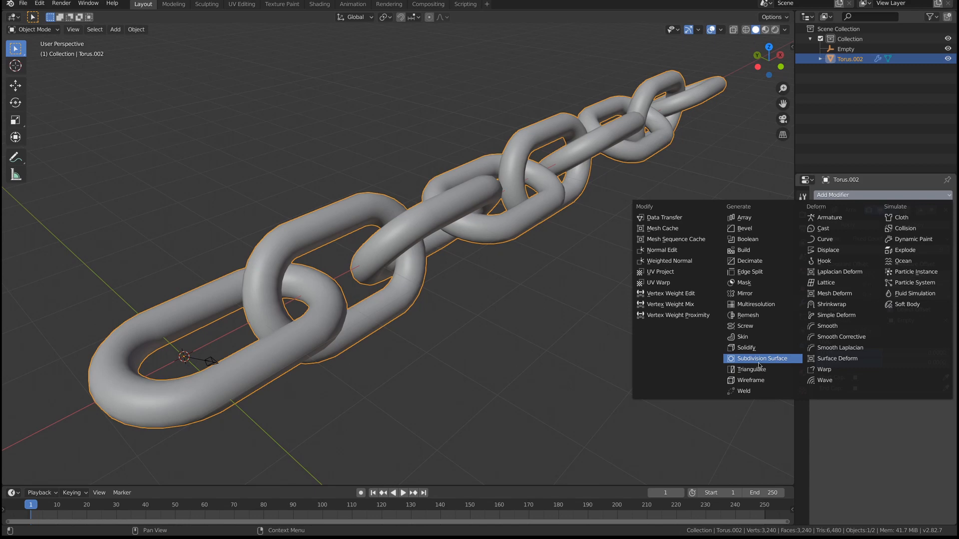
# Add a Subdivision Surface modifier, set Array relative offset to 0.67 and create a new material
pyautogui.click(757, 358)
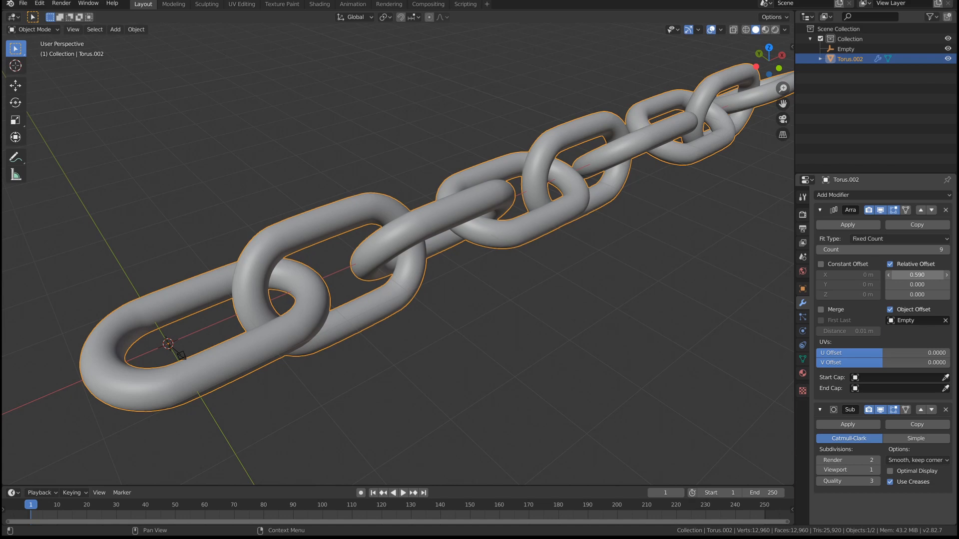
pyautogui.moveTo(906, 274); pyautogui.dragTo(917, 275)
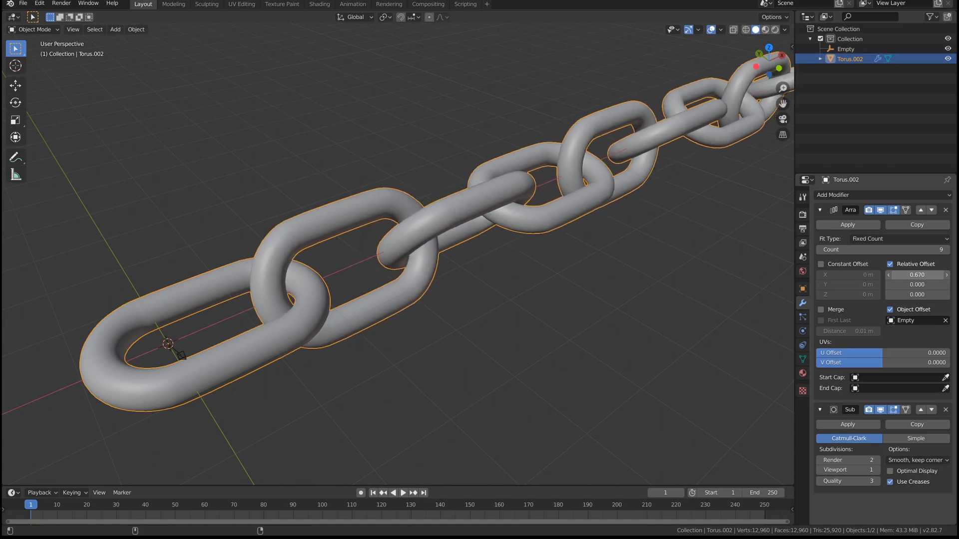
pyautogui.click(511, 371)
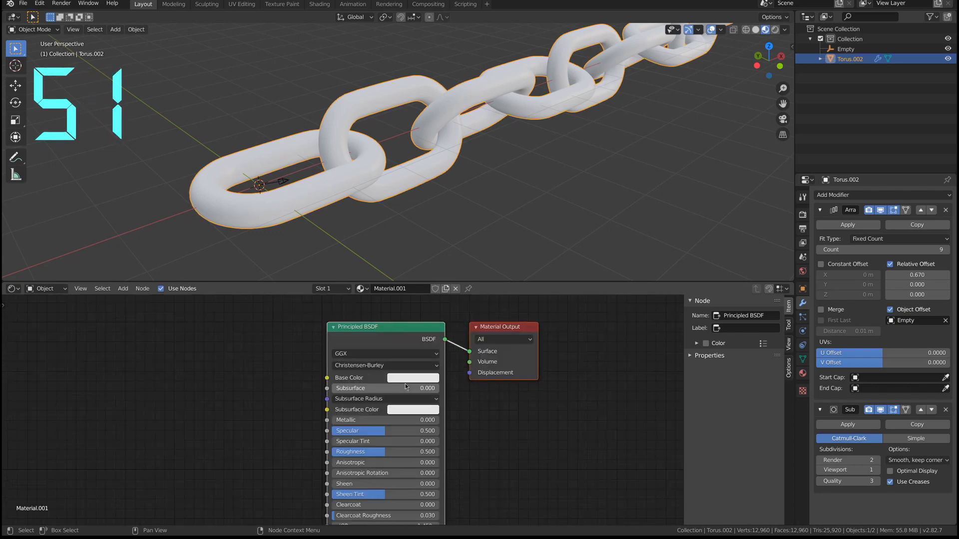
# Darken the Base Color, set Metallic 1 and feed a Noise Texture (Scale 35) through a Bump node into Normal
pyautogui.click(419, 378)
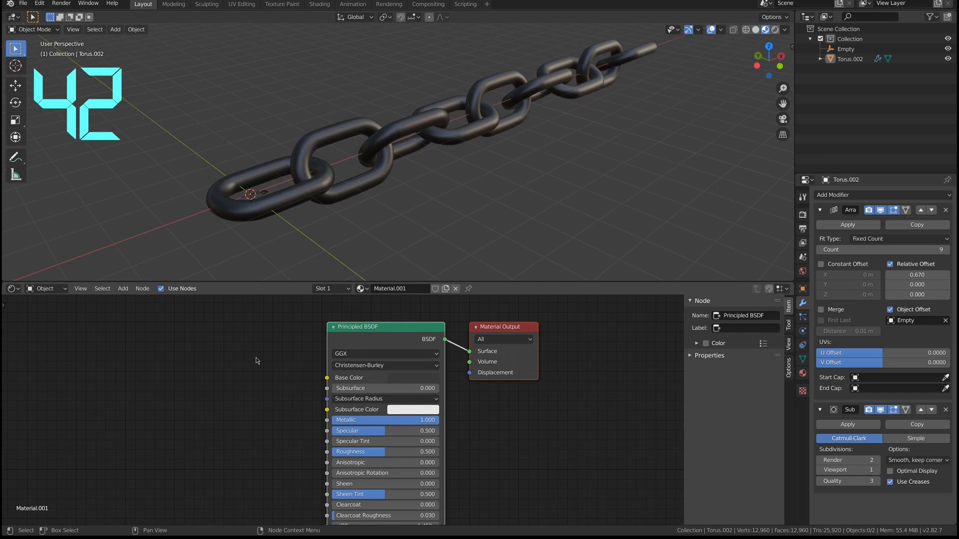
pyautogui.click(122, 288)
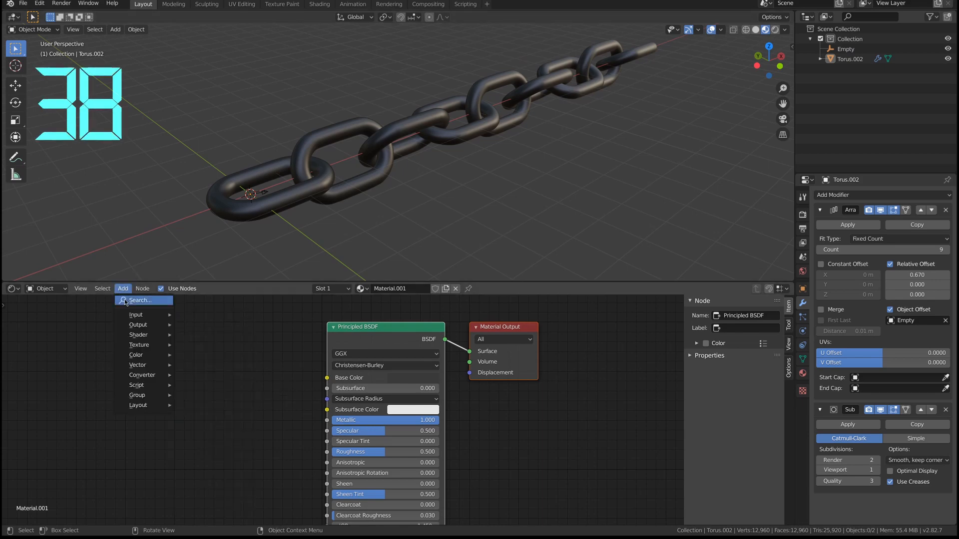
pyautogui.click(140, 300)
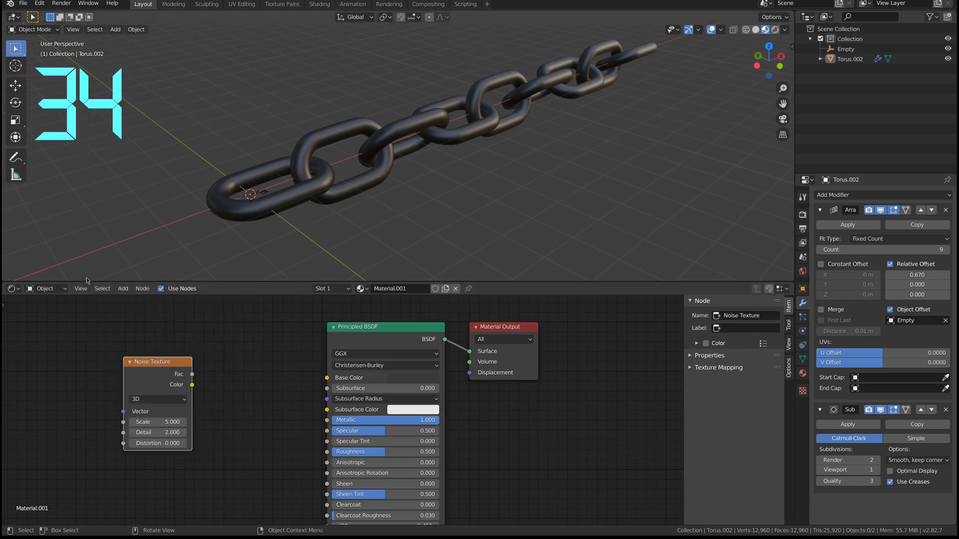
pyautogui.click(123, 287)
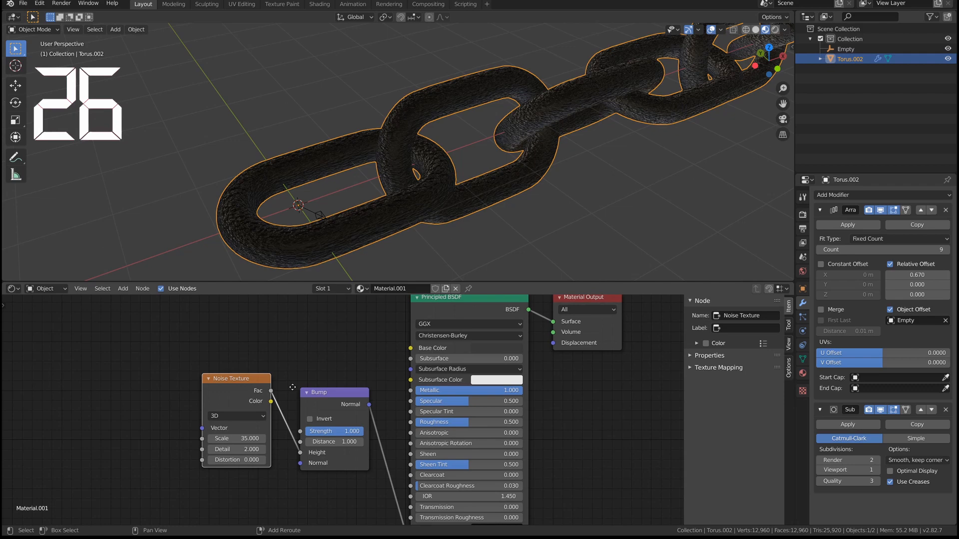
# Drive the noise from Object texture coordinates via Mapping; set Bump Strength 0.1 and Roughness 0.333
pyautogui.click(123, 288)
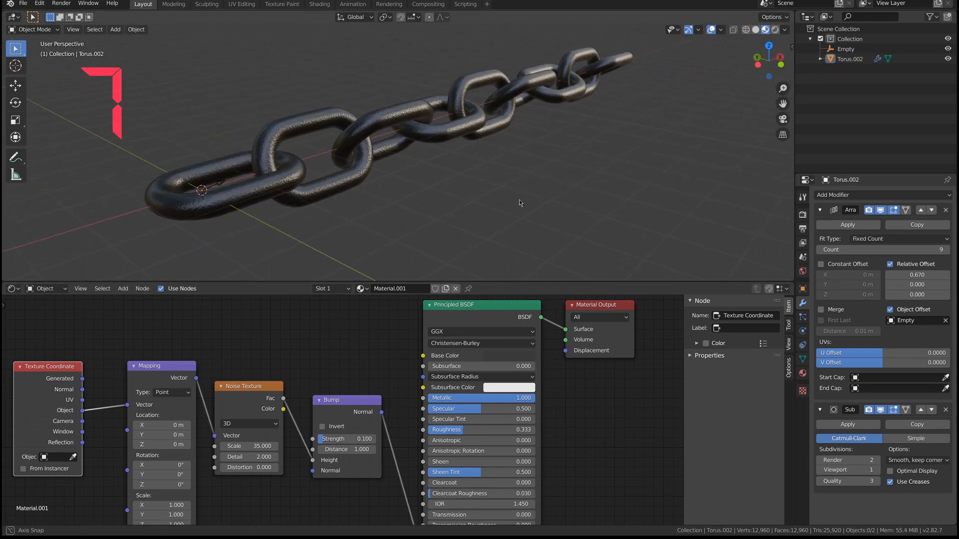
pyautogui.click(122, 289)
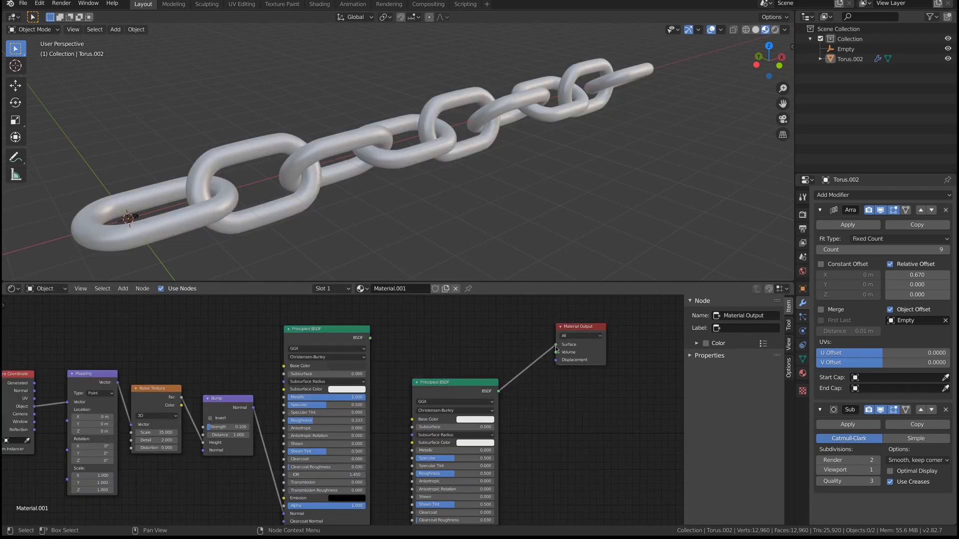
# Add a second Principled BSDF and Mix Shader driven by a Noise Texture with Scale 4.5 and Detail 12.4
pyautogui.click(122, 287)
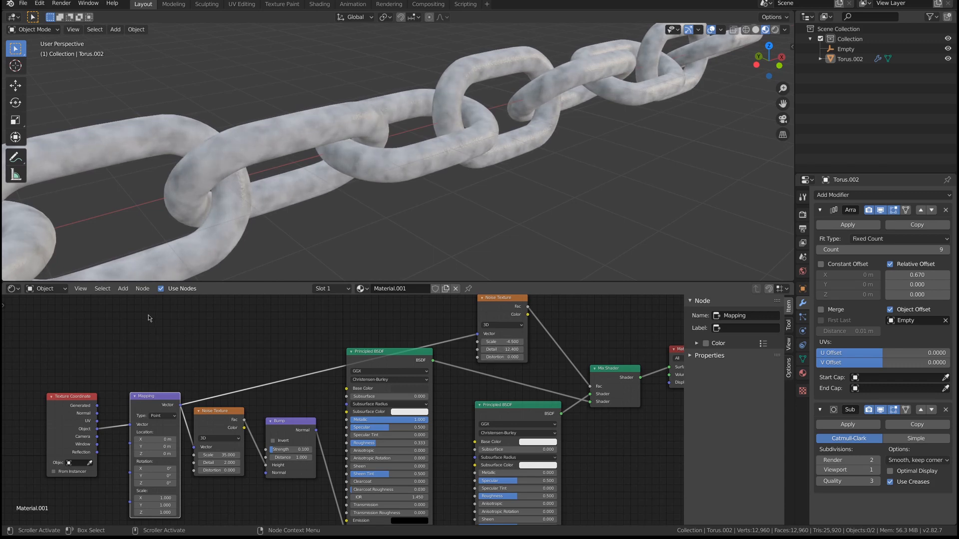
# Insert a ColorRamp before the Mix Fac and pull its black and white stops together for crisp patches
pyautogui.click(122, 288)
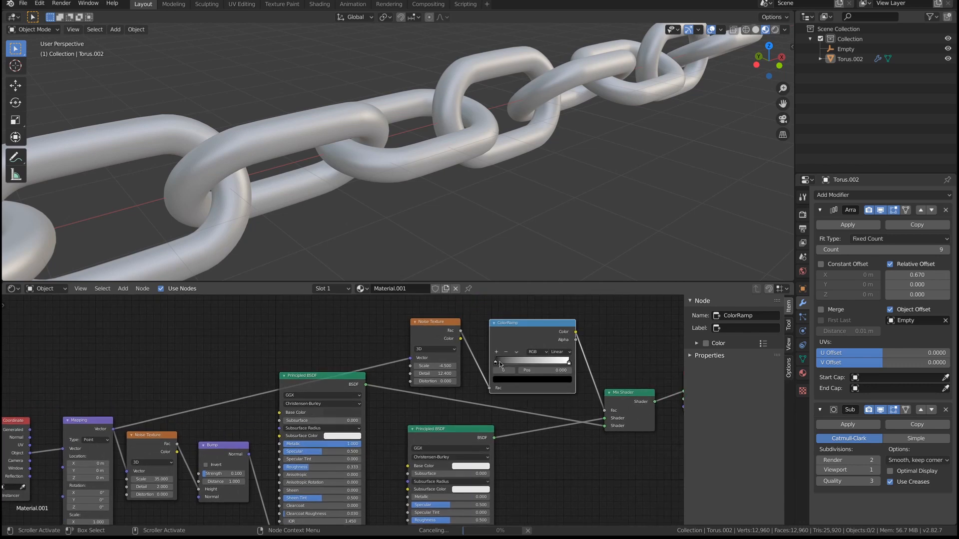
pyautogui.moveTo(496, 368); pyautogui.dragTo(533, 361)
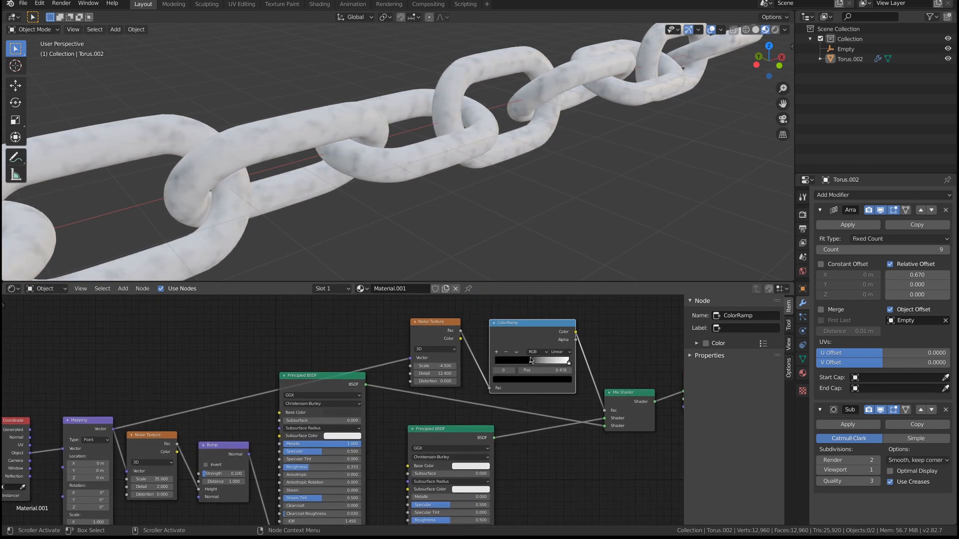
pyautogui.moveTo(527, 359); pyautogui.dragTo(532, 360)
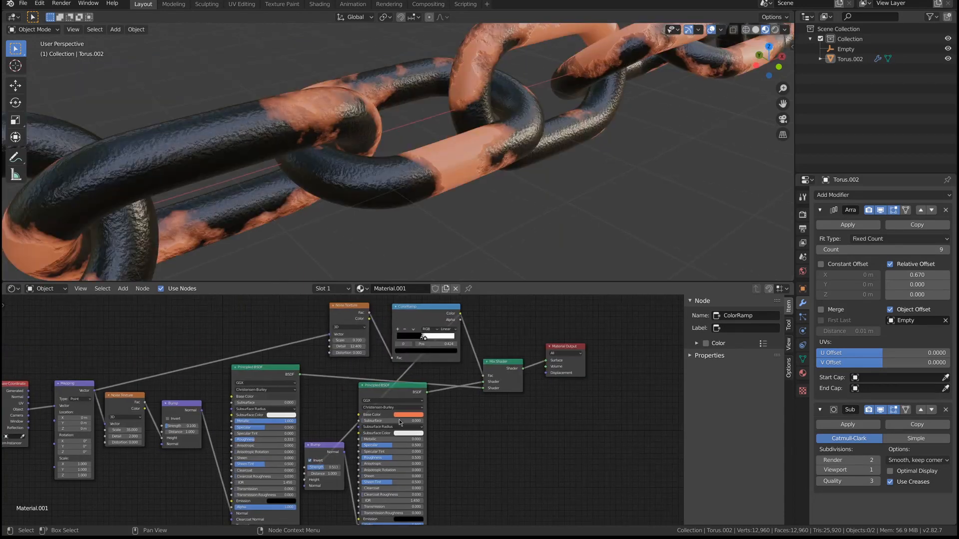
# Set the second shader's Base Color to white and inspect the worn paint patches up close
pyautogui.click(423, 336)
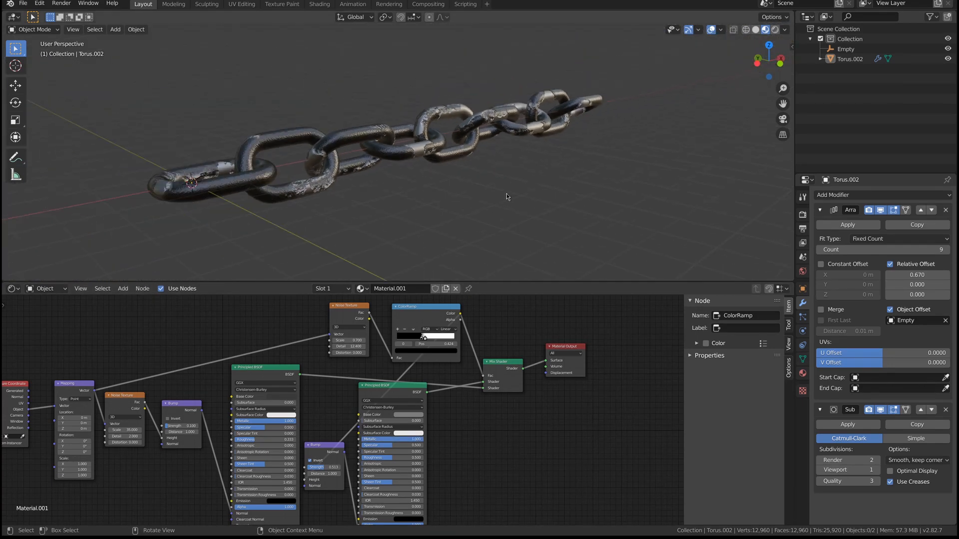
pyautogui.moveTo(507, 196); pyautogui.dragTo(327, 182)
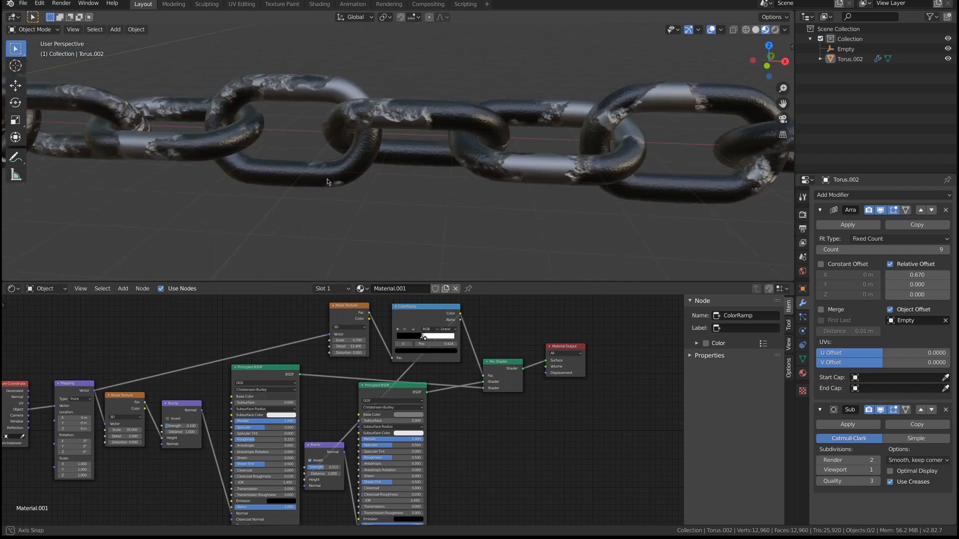